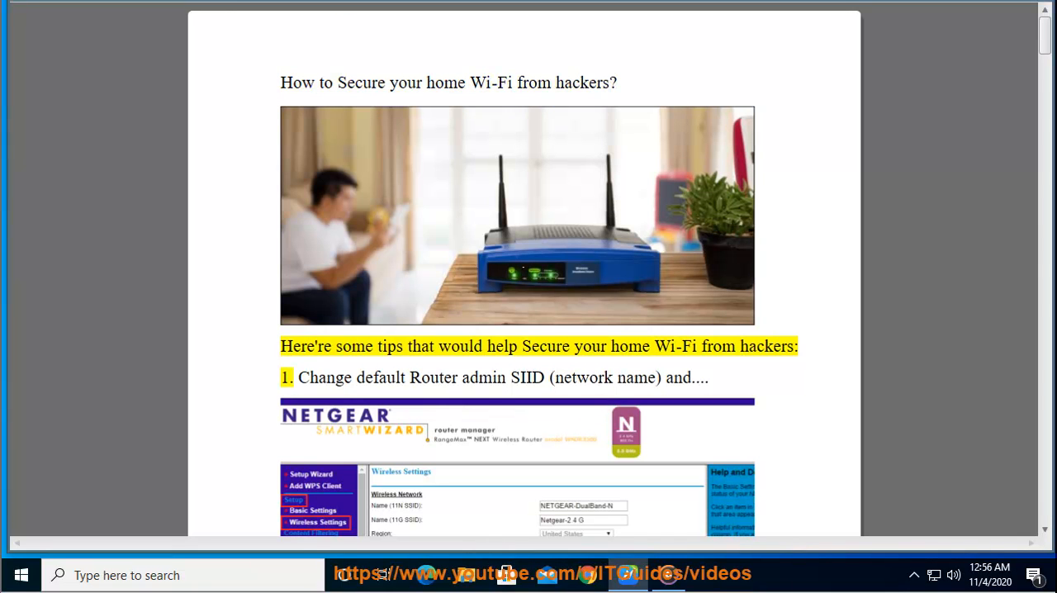
- Read the PDF title and tips 1–2 aloud, scrolling the page down to tip 3
{"action": "double_click", "coordinate": [675, 346]}
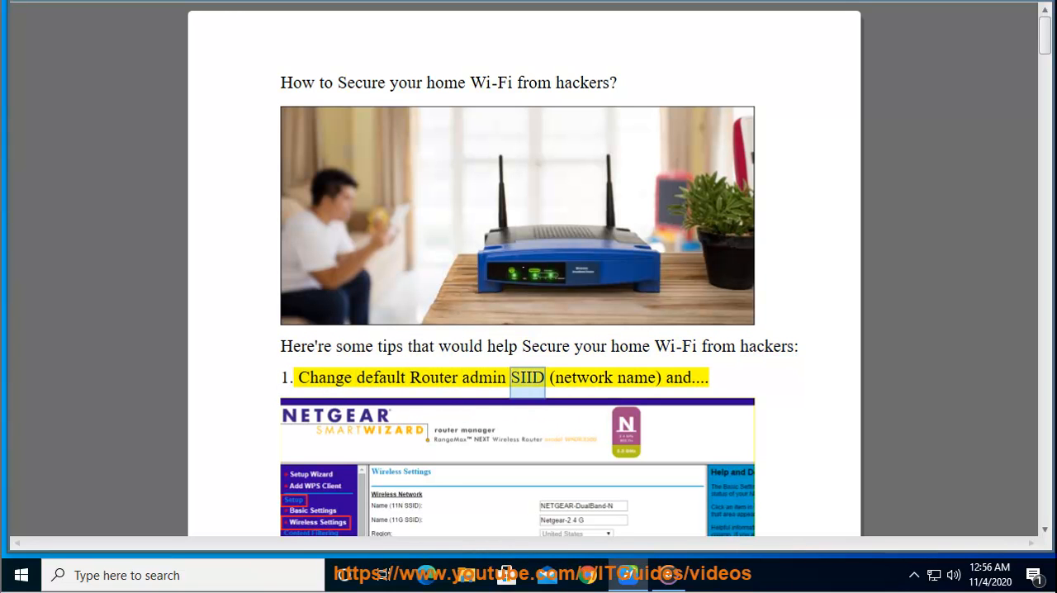
{"action": "scroll", "scroll_direction": "down", "scroll_amount": 3}
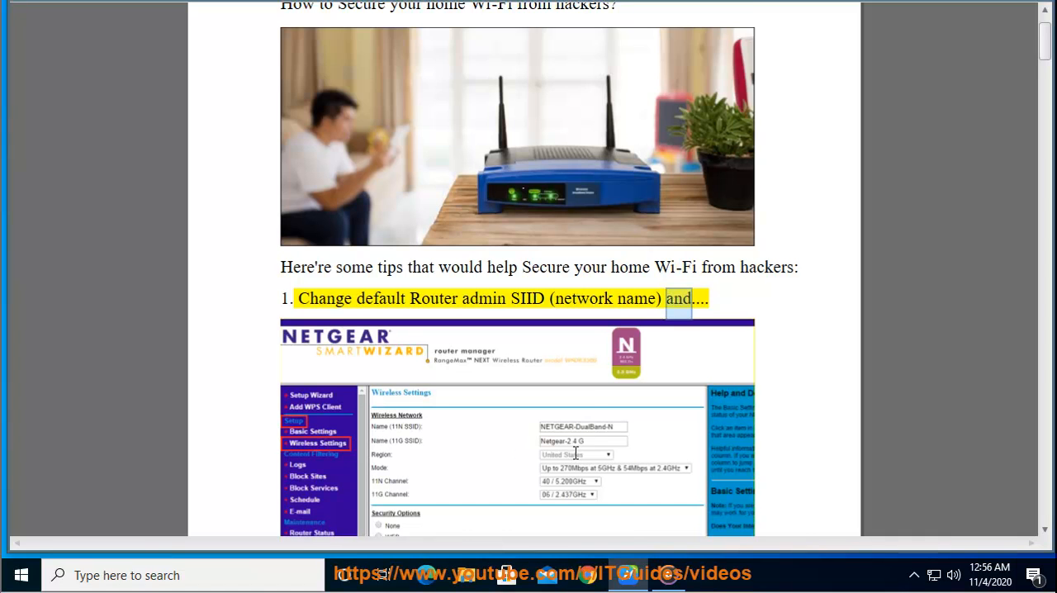
{"action": "scroll", "scroll_direction": "down", "scroll_amount": 3}
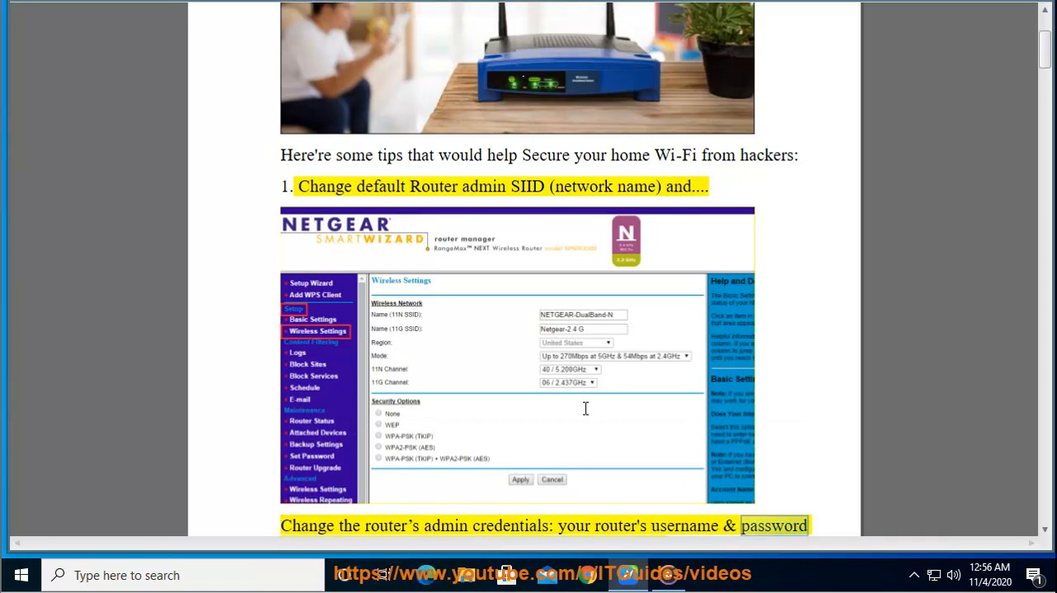
{"action": "scroll", "scroll_direction": "down", "scroll_amount": 3}
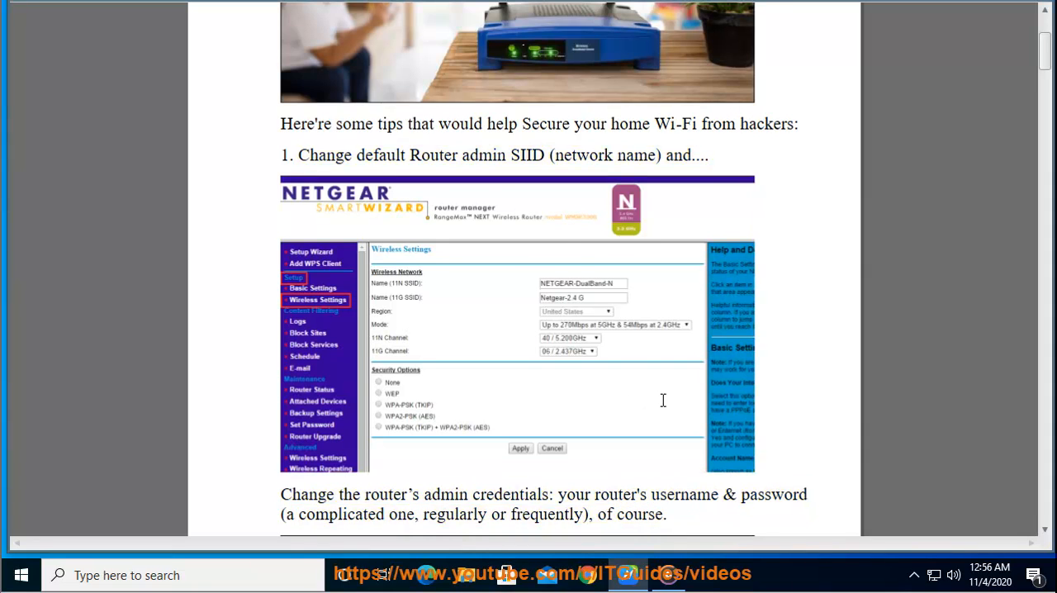
{"action": "scroll", "scroll_direction": "down", "scroll_amount": 3}
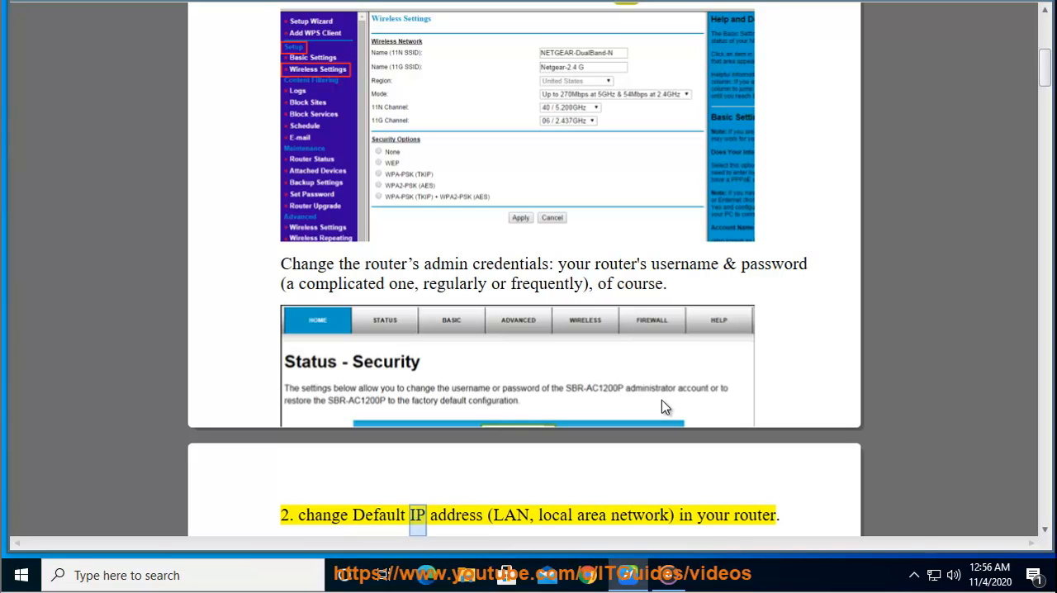
{"action": "double_click", "coordinate": [638, 515]}
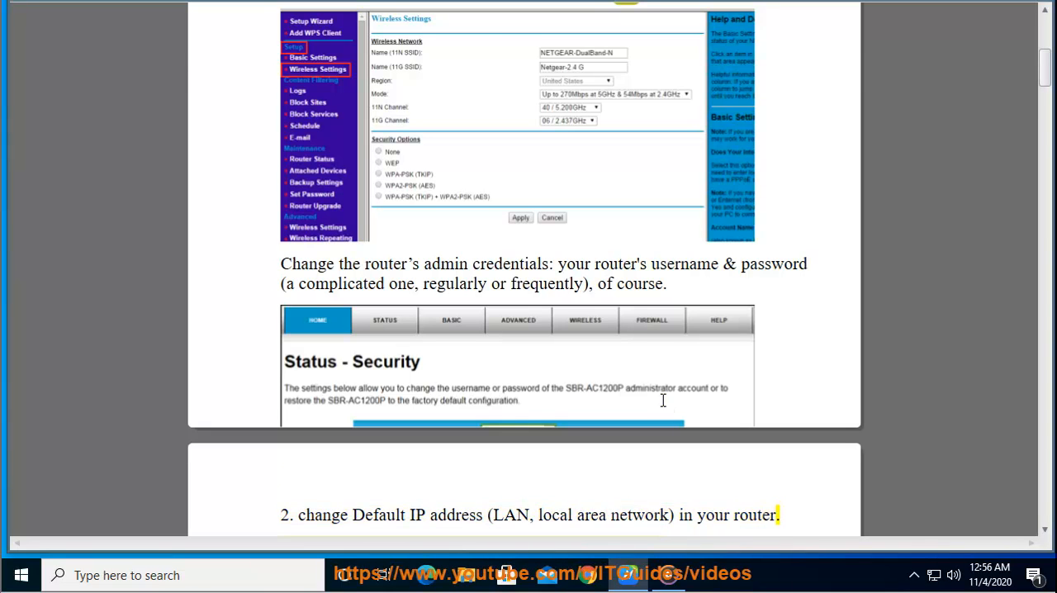
{"action": "scroll", "scroll_direction": "down", "scroll_amount": 3}
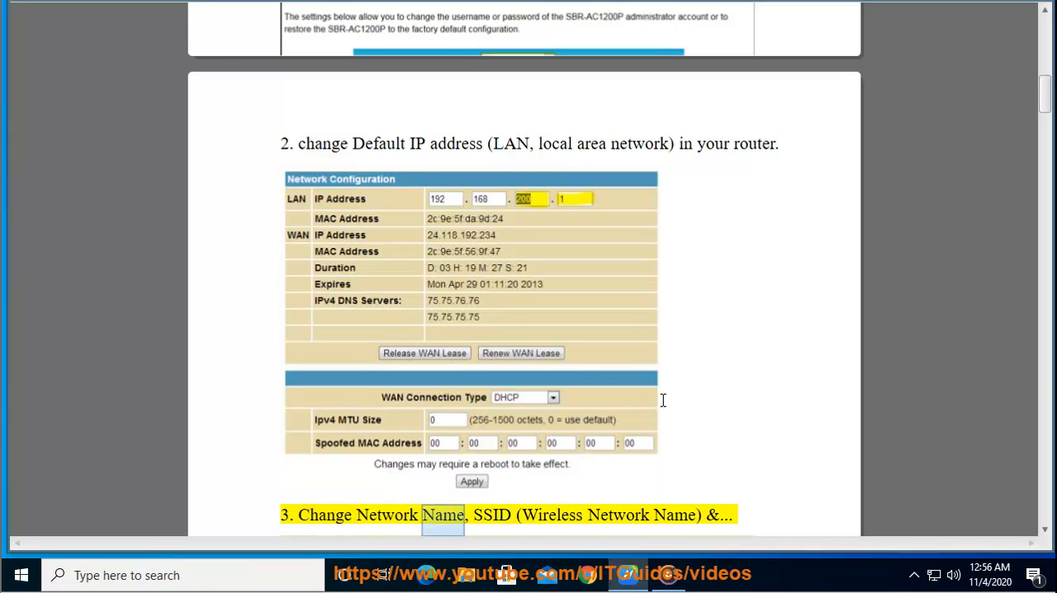
- Follow the read-aloud through tips 3–7, scrolling down to tip 8 on enabling DHCP
{"action": "double_click", "coordinate": [618, 514]}
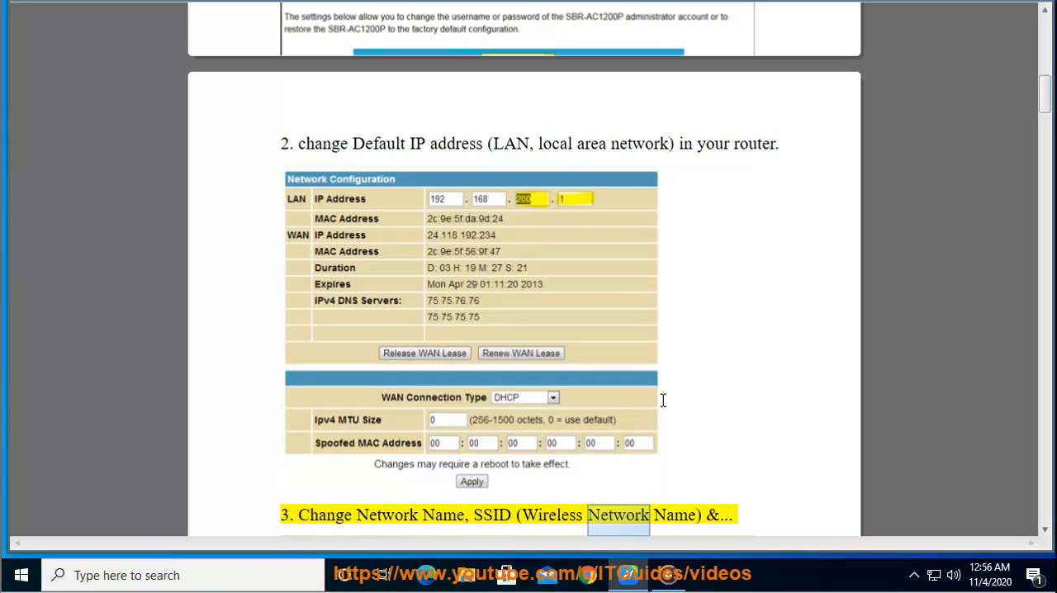
{"action": "scroll", "scroll_direction": "down", "scroll_amount": 3}
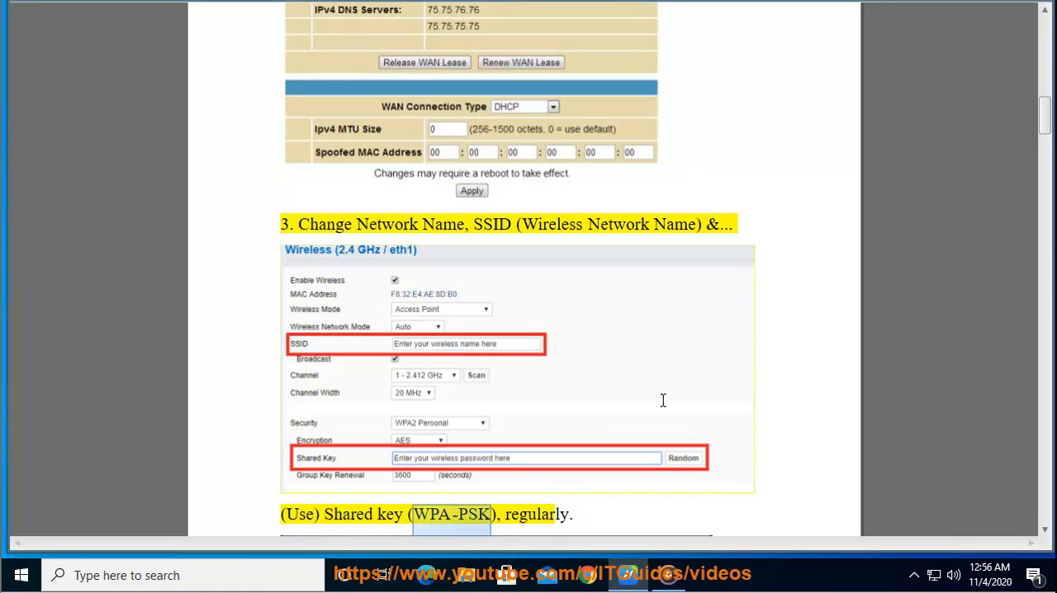
{"action": "scroll", "scroll_direction": "down", "scroll_amount": 3}
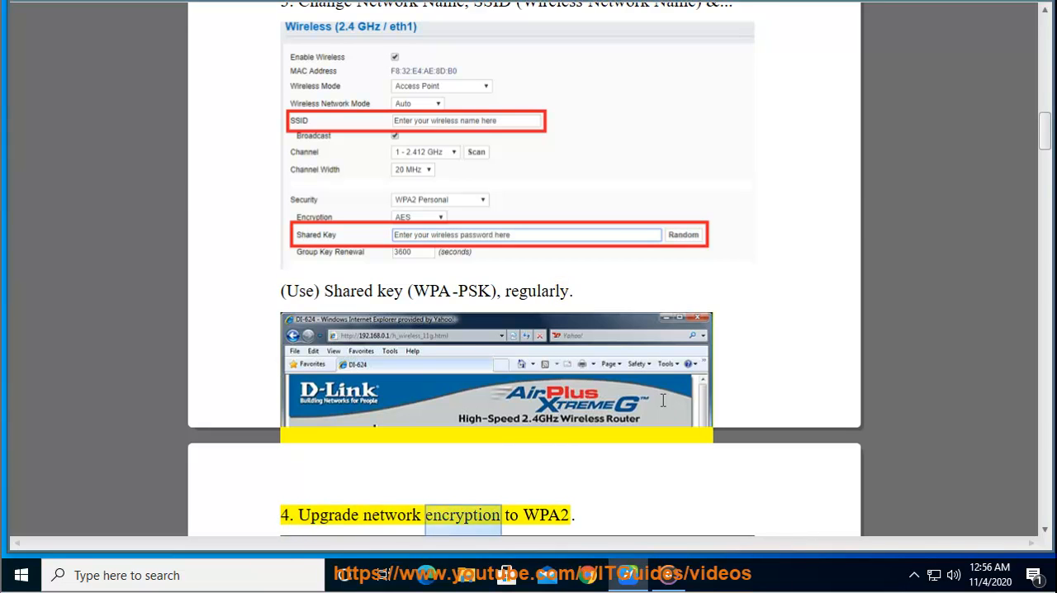
{"action": "scroll", "scroll_direction": "down", "scroll_amount": 3}
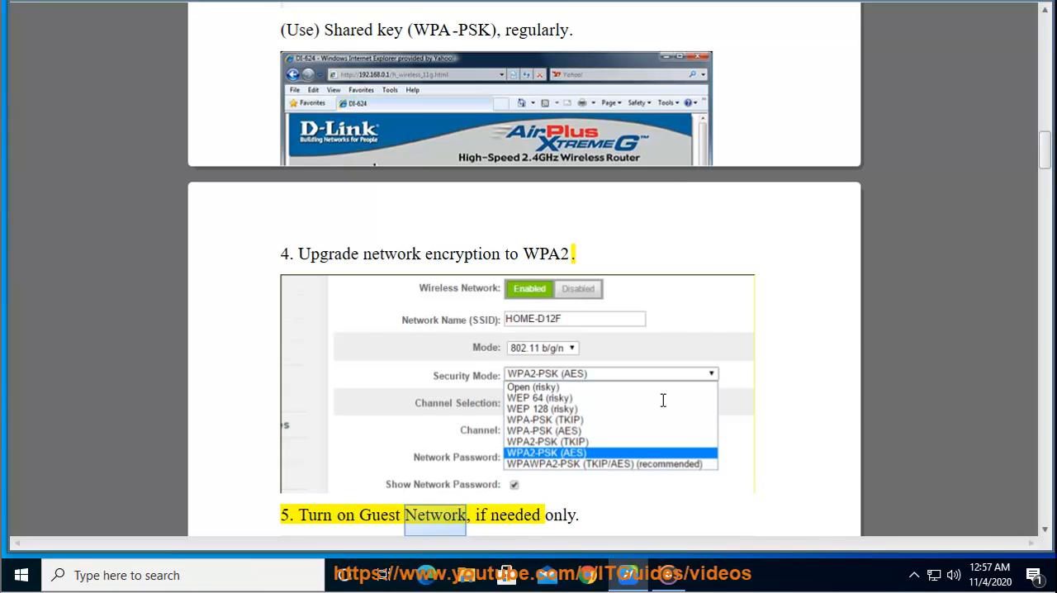
{"action": "scroll", "scroll_direction": "down", "scroll_amount": 3}
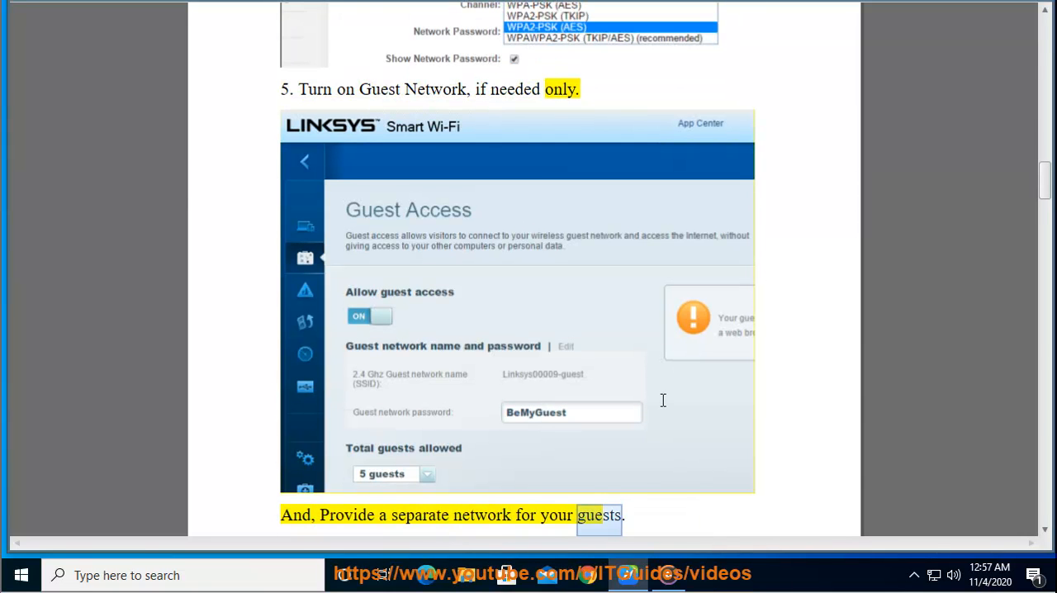
{"action": "scroll", "scroll_direction": "down", "scroll_amount": 3}
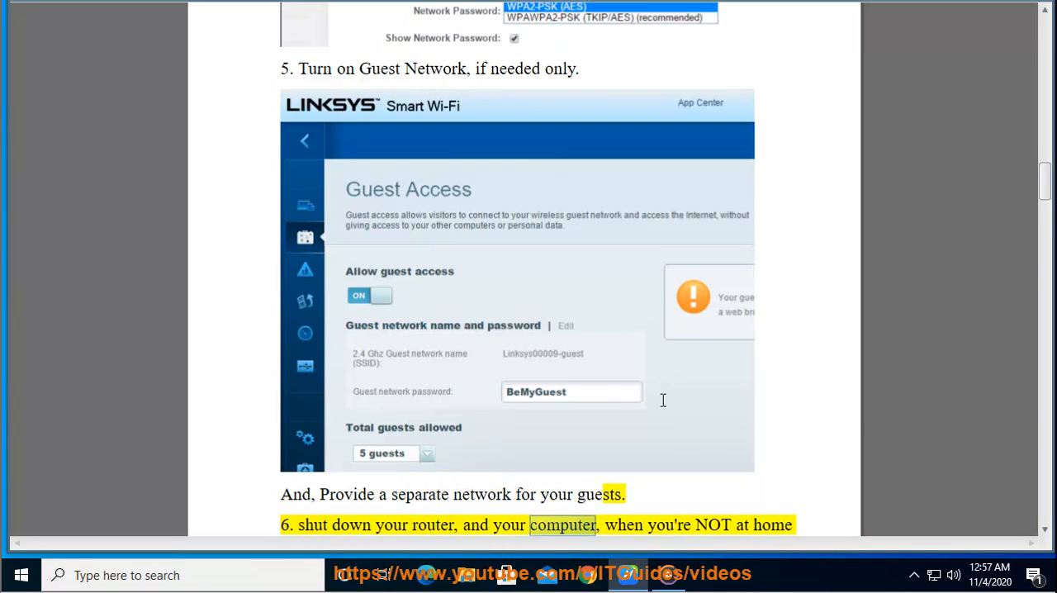
{"action": "scroll", "scroll_direction": "down", "scroll_amount": 3}
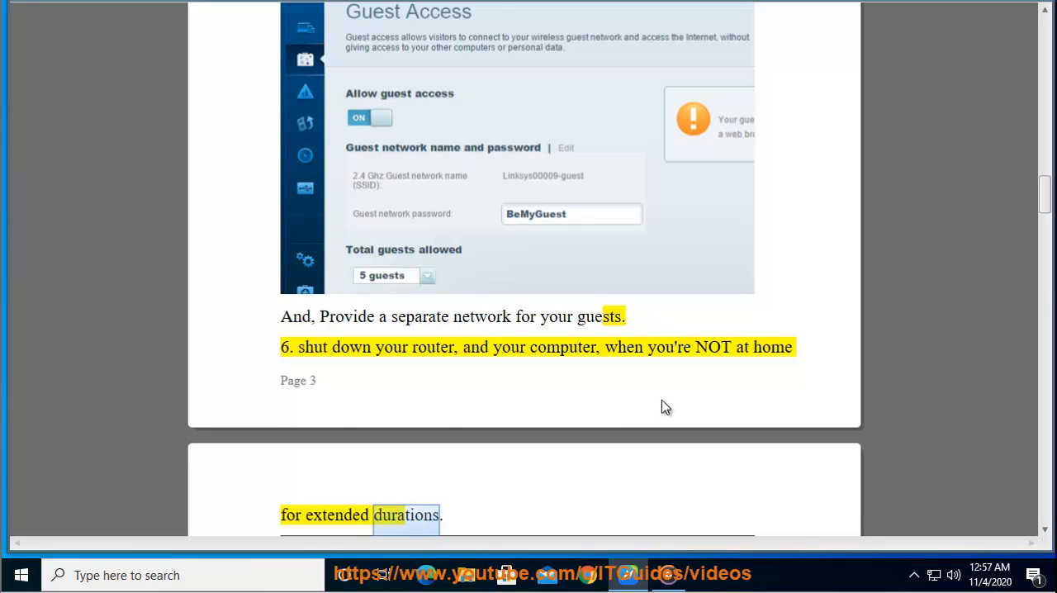
{"action": "scroll", "scroll_direction": "down", "scroll_amount": 3}
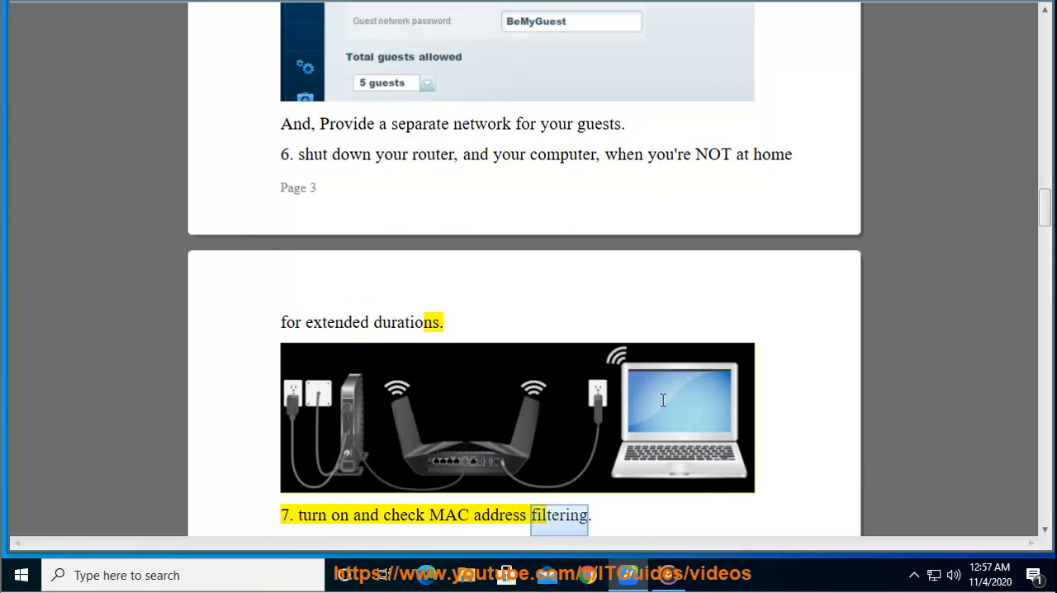
{"action": "scroll", "scroll_direction": "down", "scroll_amount": 3}
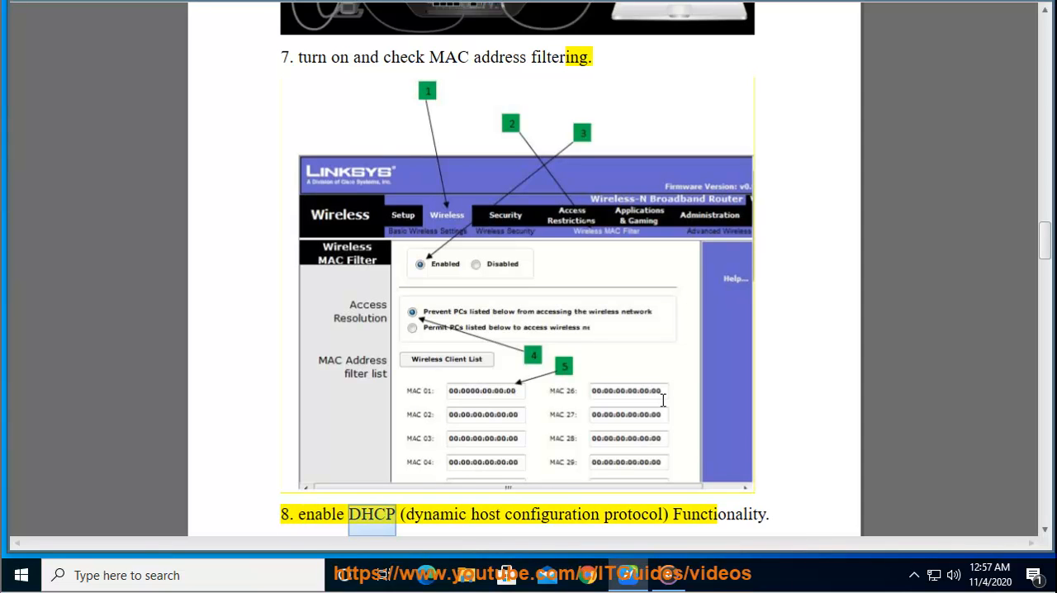
- Follow the read-aloud through tips 8–10, scrolling down to tip 11 on router firmware
{"action": "double_click", "coordinate": [551, 513]}
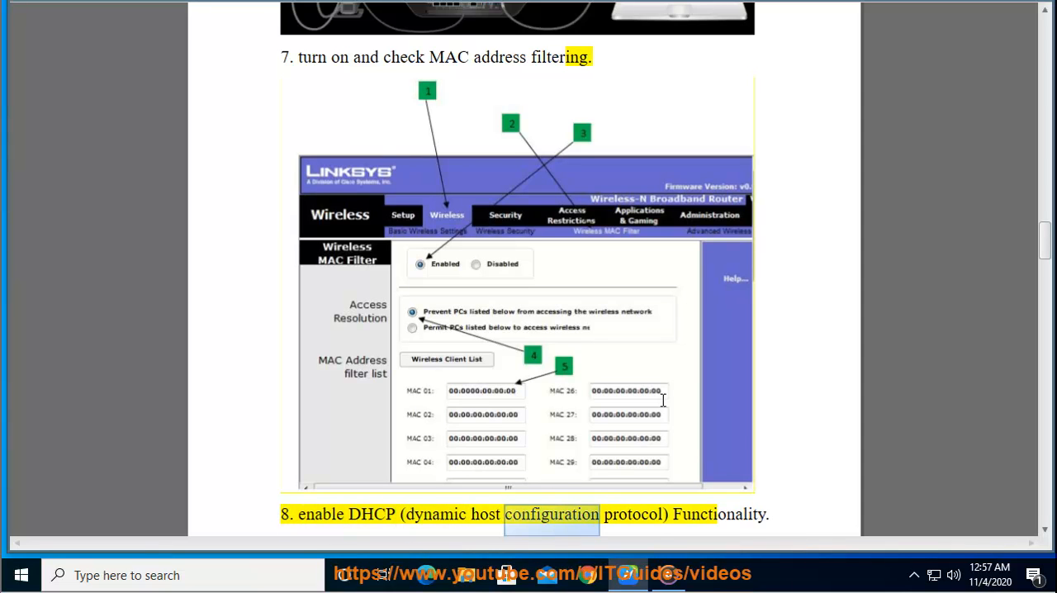
{"action": "double_click", "coordinate": [718, 514]}
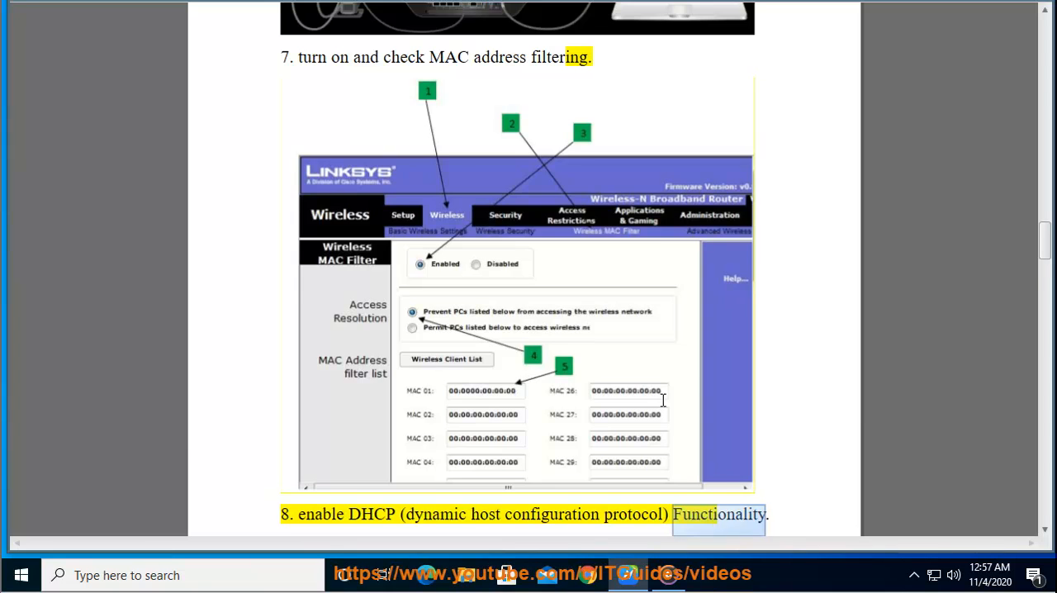
{"action": "scroll", "scroll_direction": "down", "scroll_amount": 3}
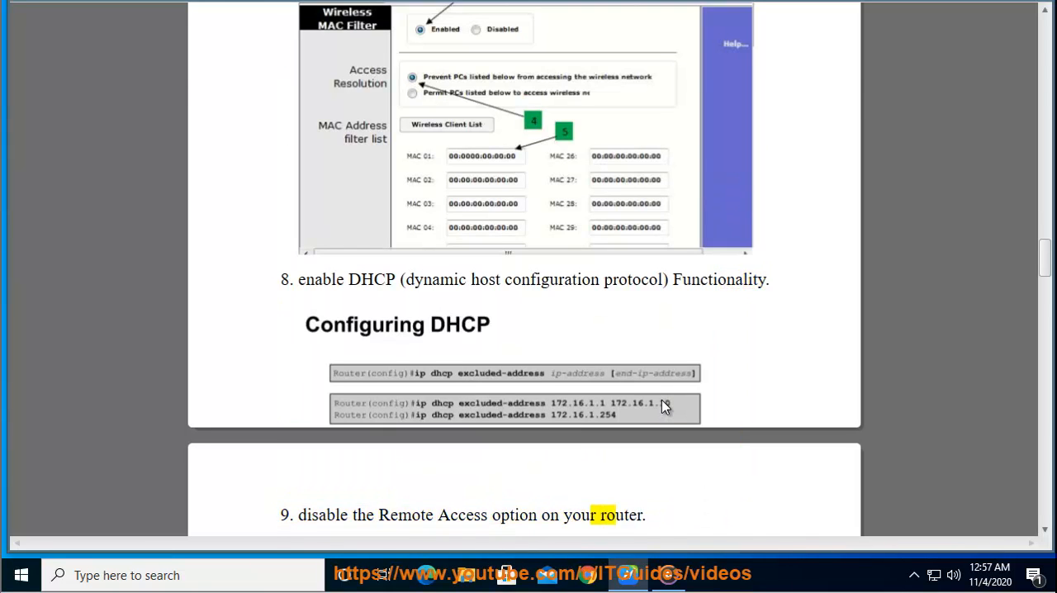
{"action": "scroll", "scroll_direction": "down", "scroll_amount": 3}
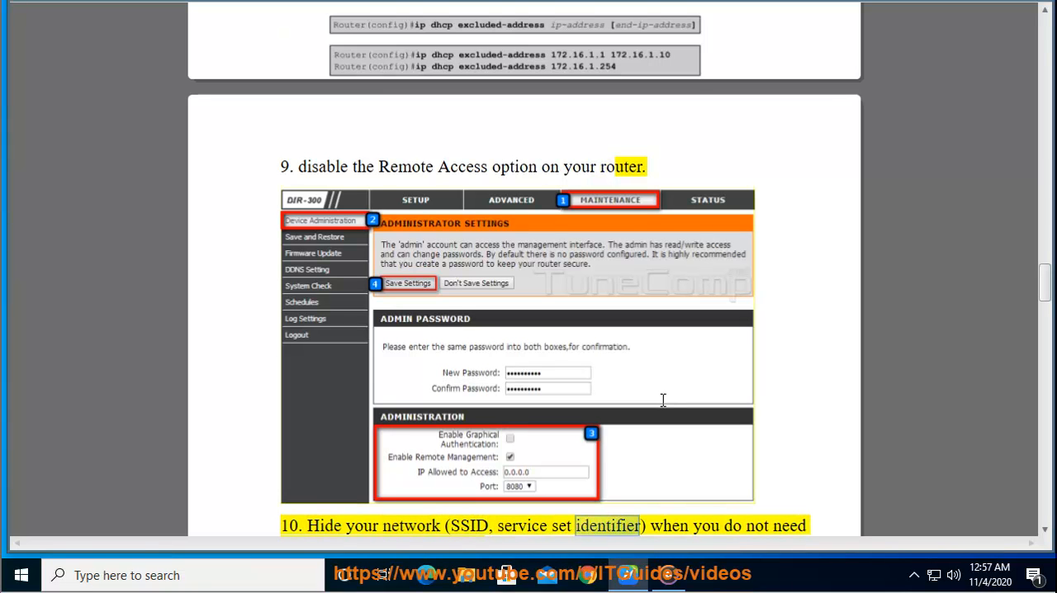
{"action": "scroll", "scroll_direction": "down", "scroll_amount": 3}
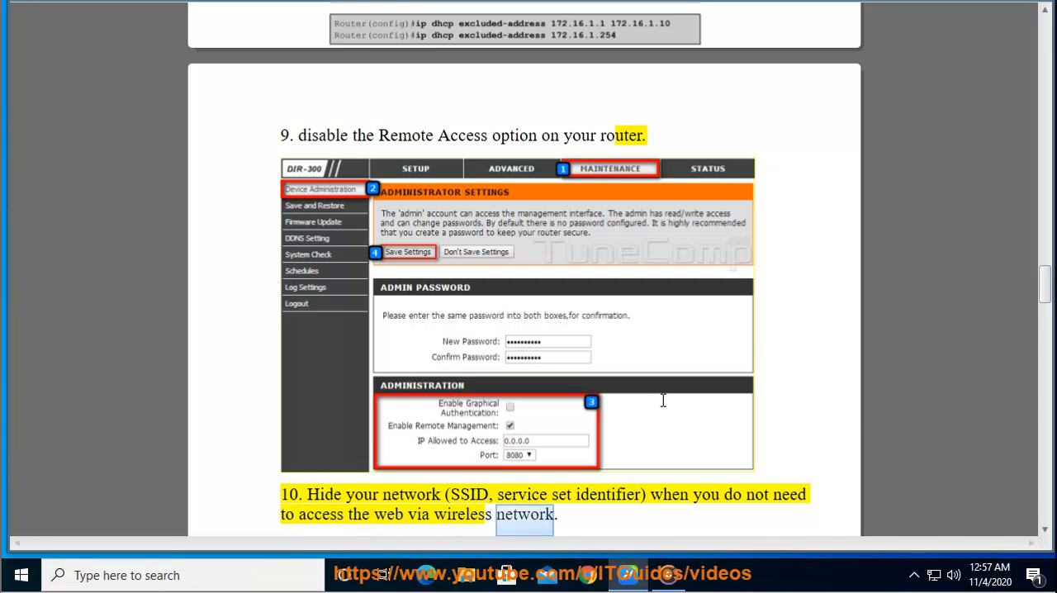
{"action": "scroll", "scroll_direction": "down", "scroll_amount": 3}
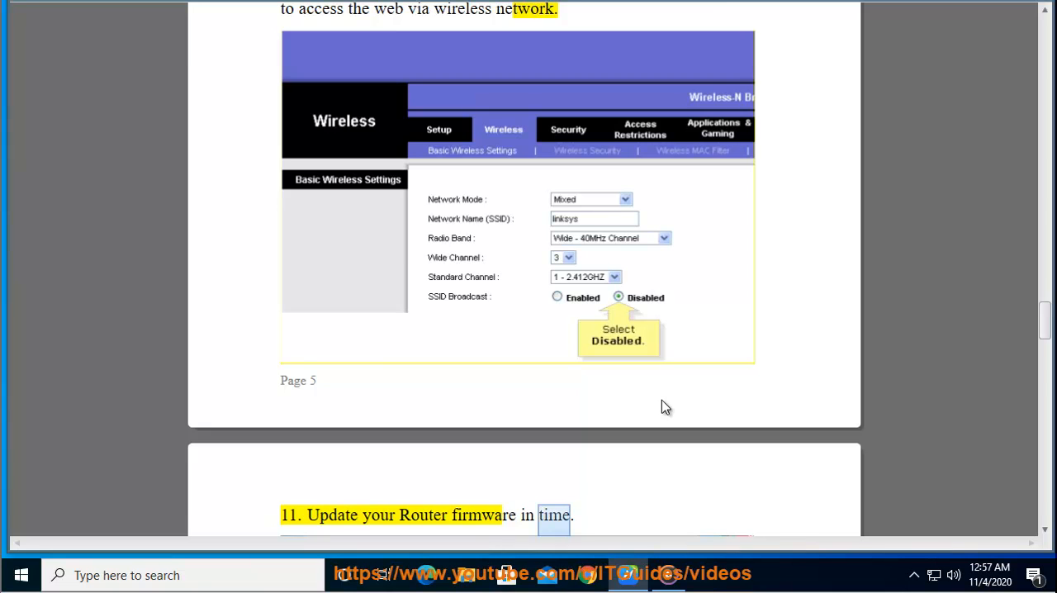
- Follow the read-aloud through tips 11–14 and the Furthermore paragraph to the document's end
{"action": "scroll", "scroll_direction": "down", "scroll_amount": 3}
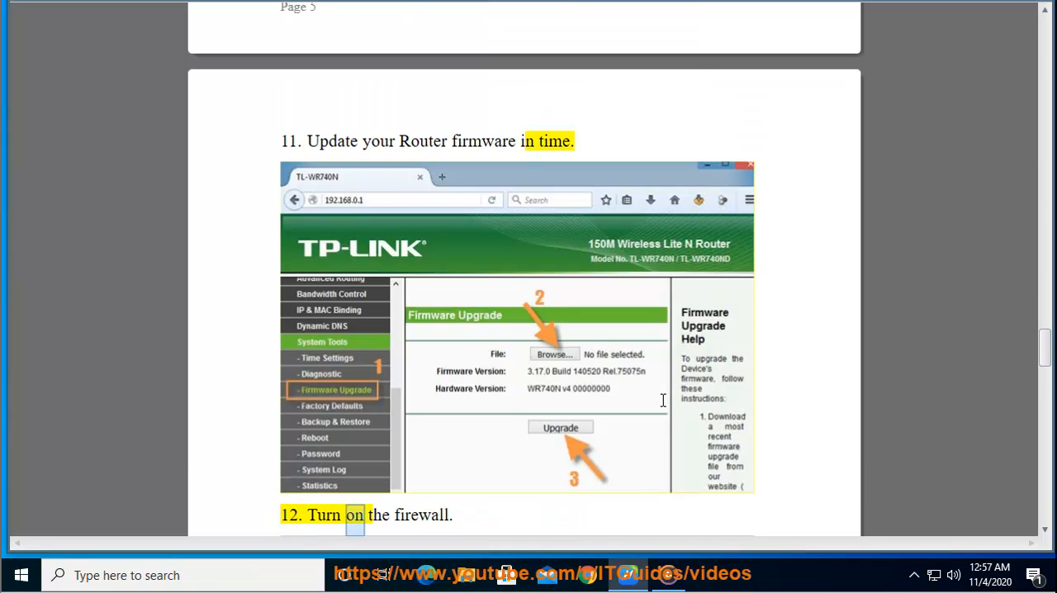
{"action": "scroll", "scroll_direction": "down", "scroll_amount": 3}
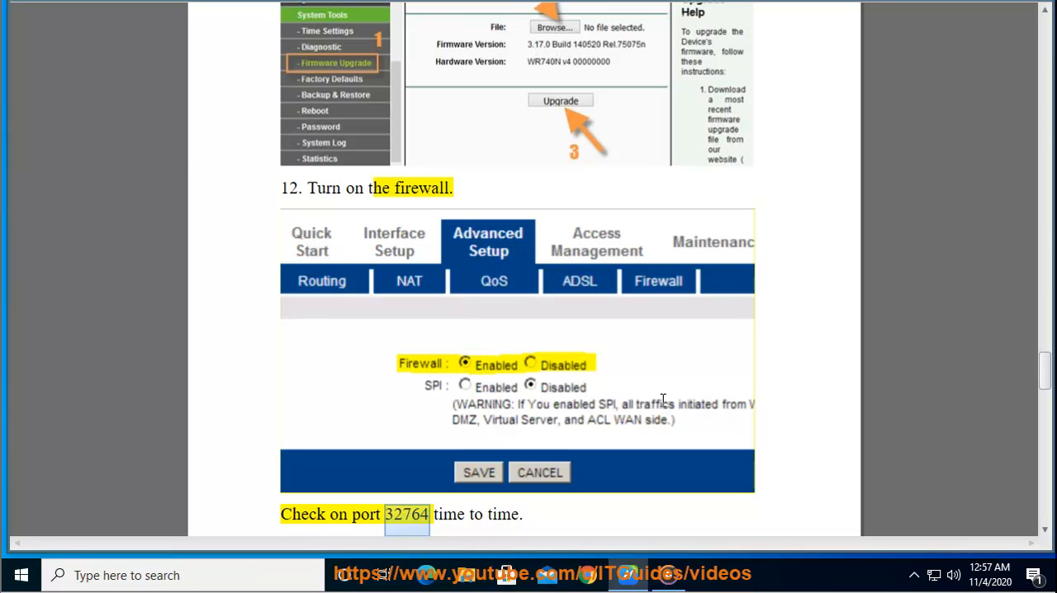
{"action": "scroll", "scroll_direction": "down", "scroll_amount": 3}
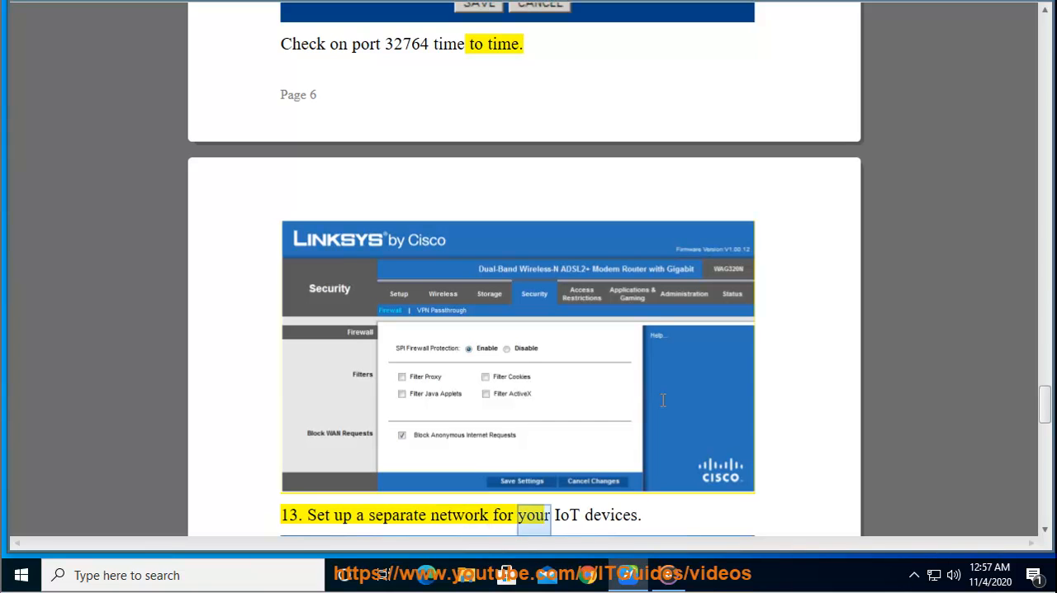
{"action": "scroll", "scroll_direction": "down", "scroll_amount": 3}
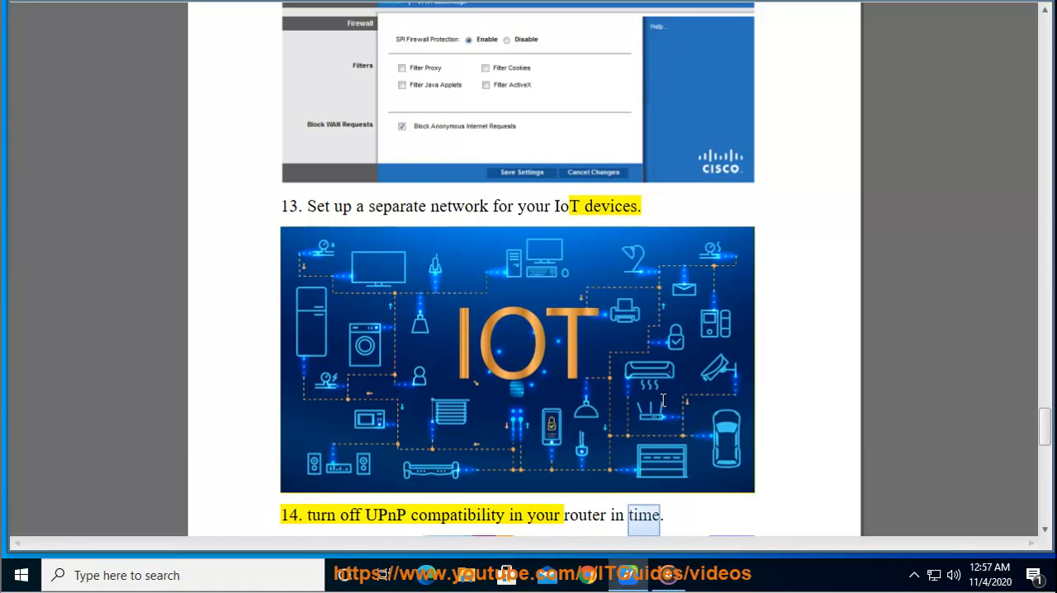
{"action": "scroll", "scroll_direction": "down", "scroll_amount": 3}
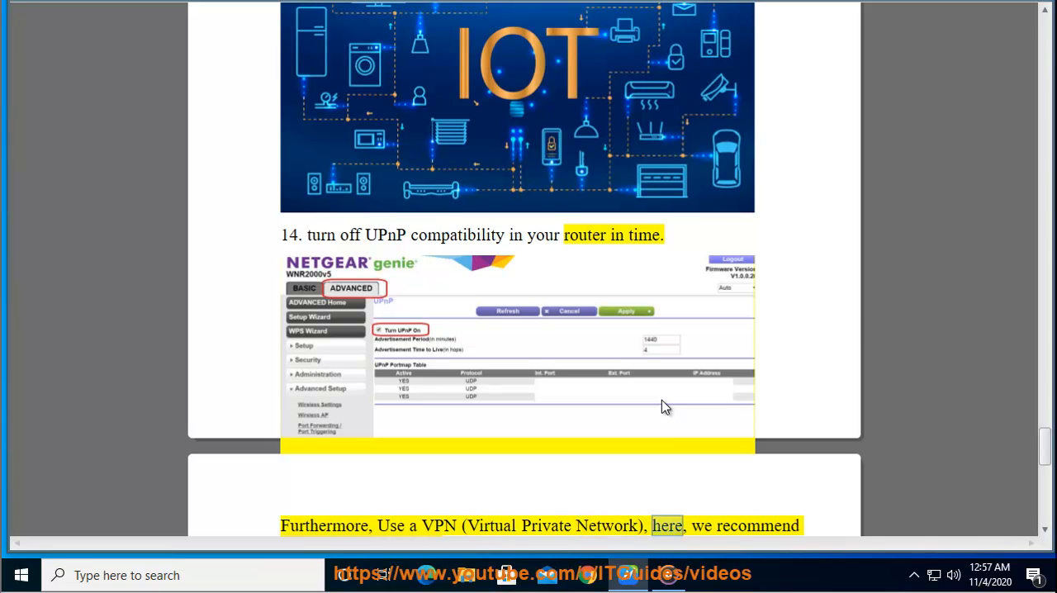
{"action": "scroll", "scroll_direction": "down", "scroll_amount": 3}
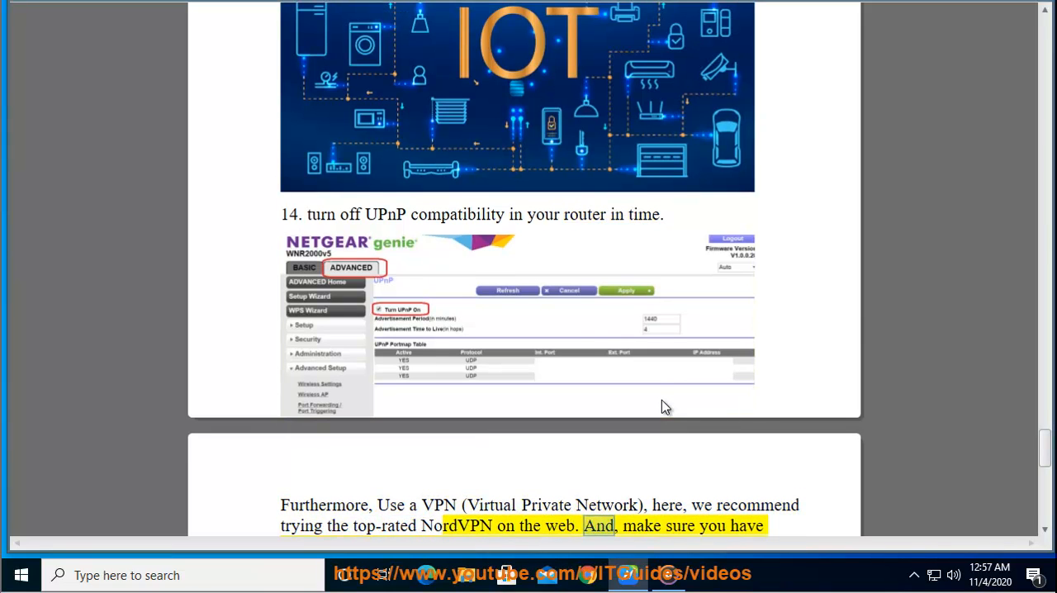
{"action": "scroll", "scroll_direction": "down", "scroll_amount": 3}
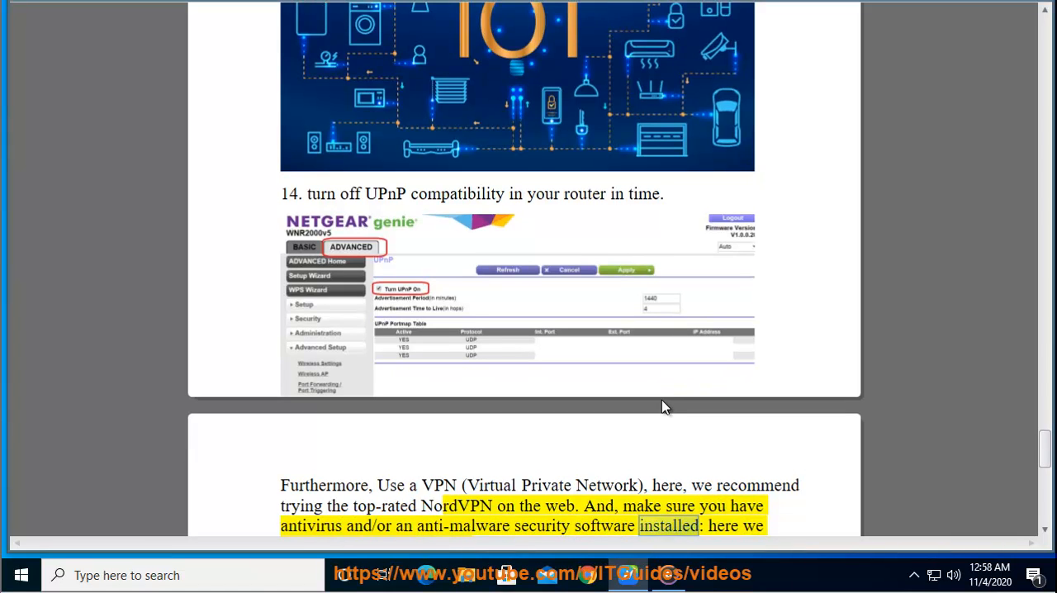
{"action": "scroll", "scroll_direction": "down", "scroll_amount": 3}
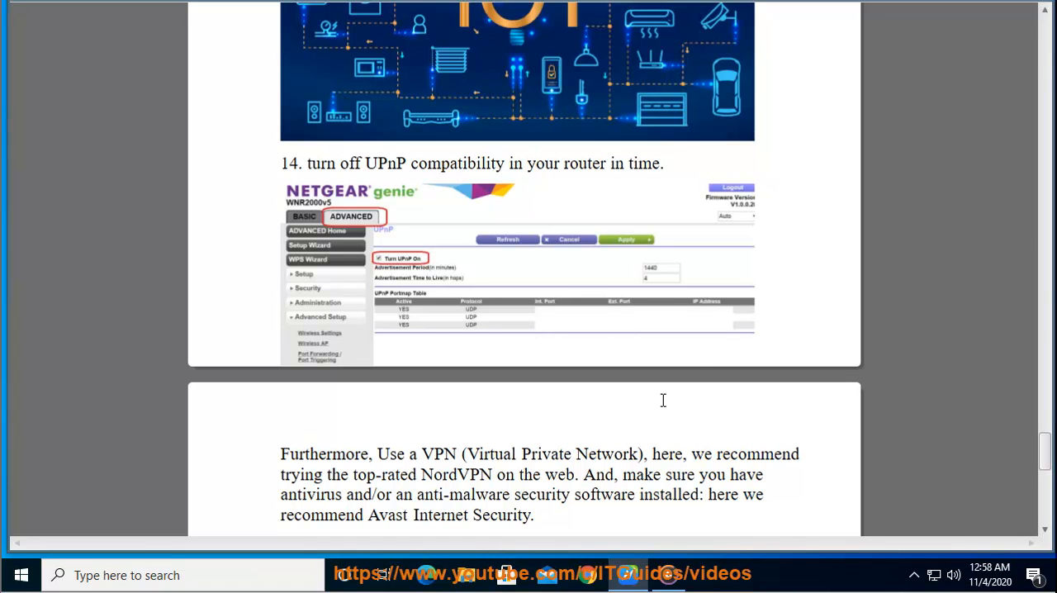
{"action": "mouse_move", "coordinate": [846, 422]}
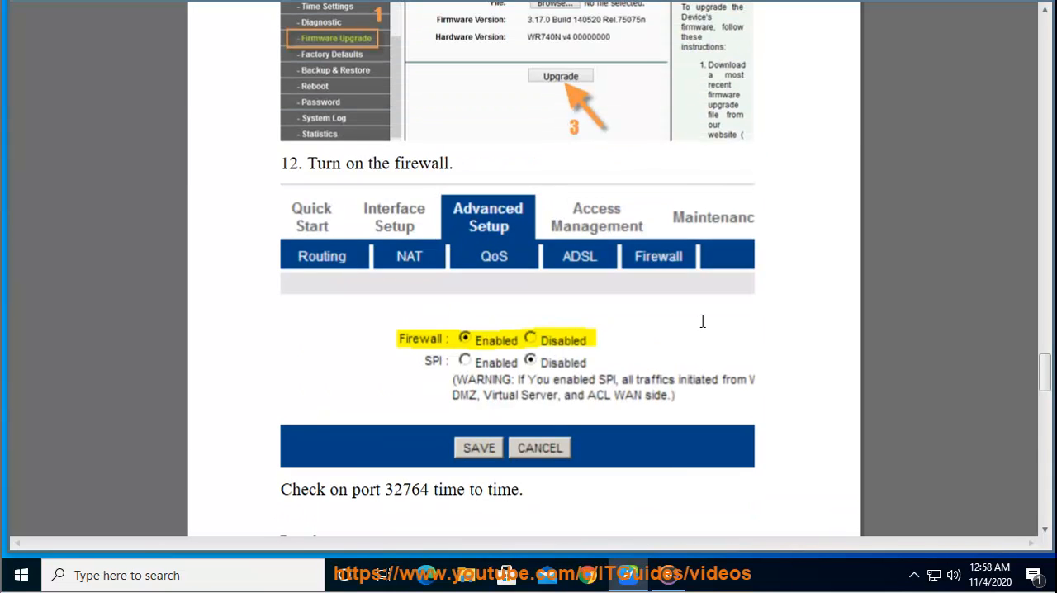
- Scroll the PDF back up to tip 11 on updating router firmware
{"action": "scroll", "scroll_direction": "up", "scroll_amount": 3}
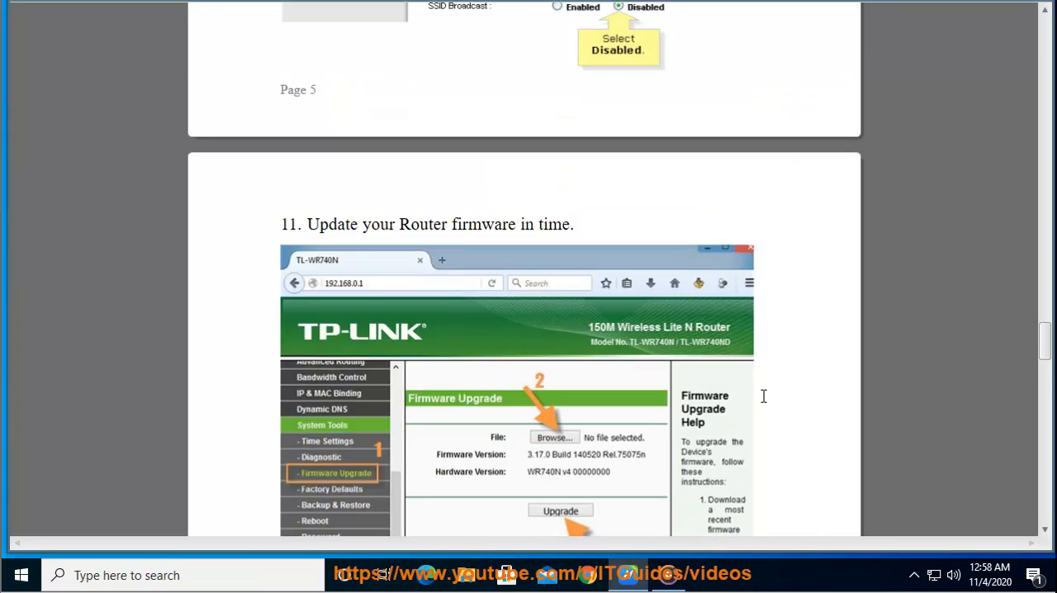